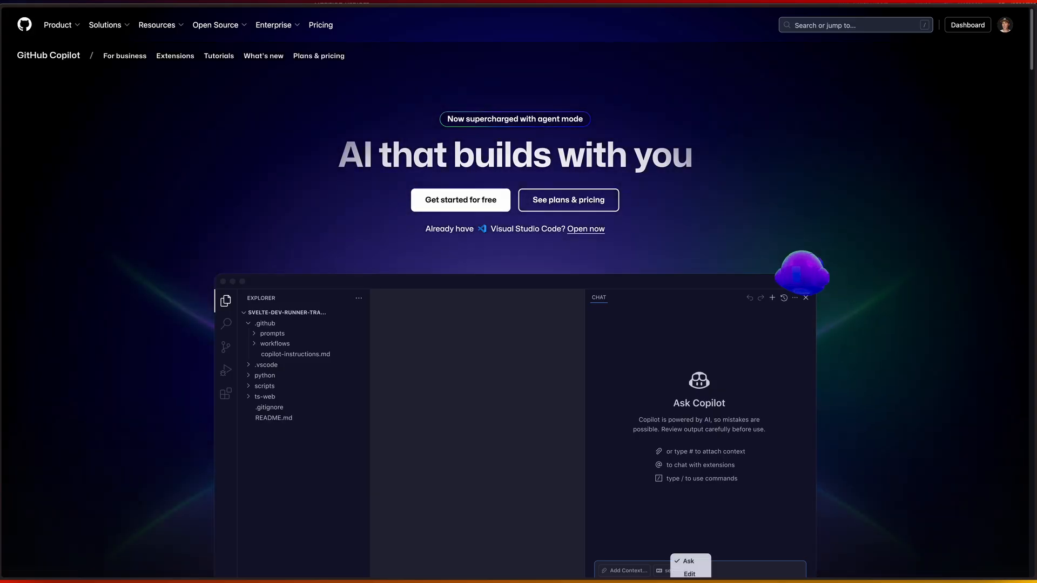
# Step: Switch Cascade's model to the free GPT-4.1 so the credits warning clears
pyautogui.click(693, 573)
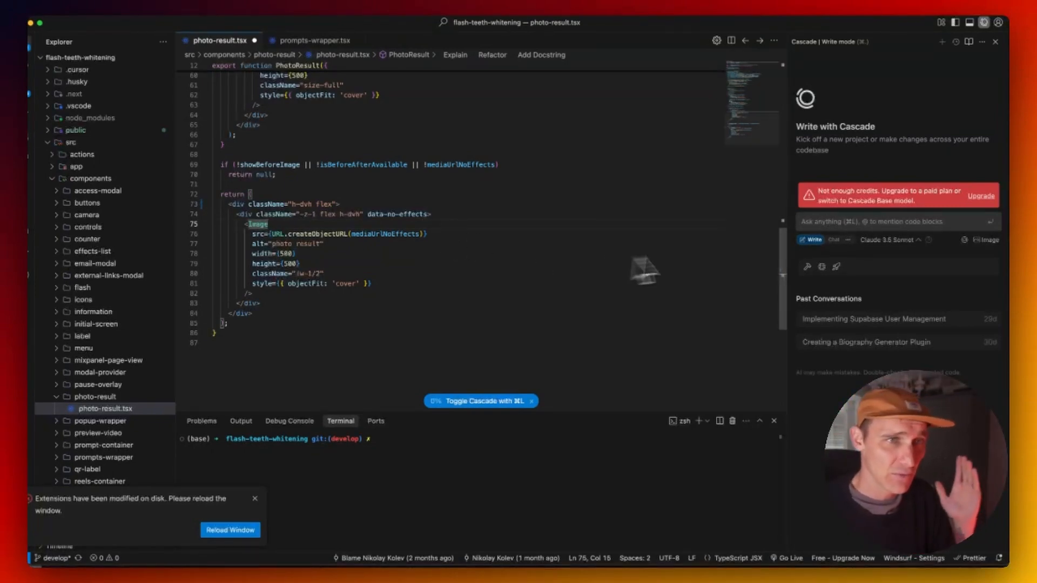
pyautogui.click(896, 221)
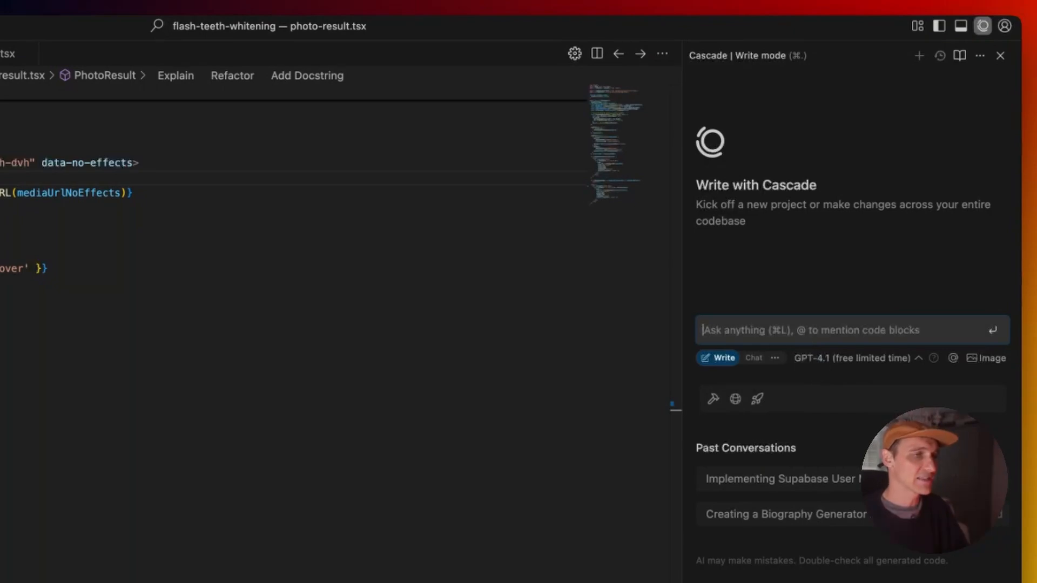
pyautogui.moveTo(178, 237)
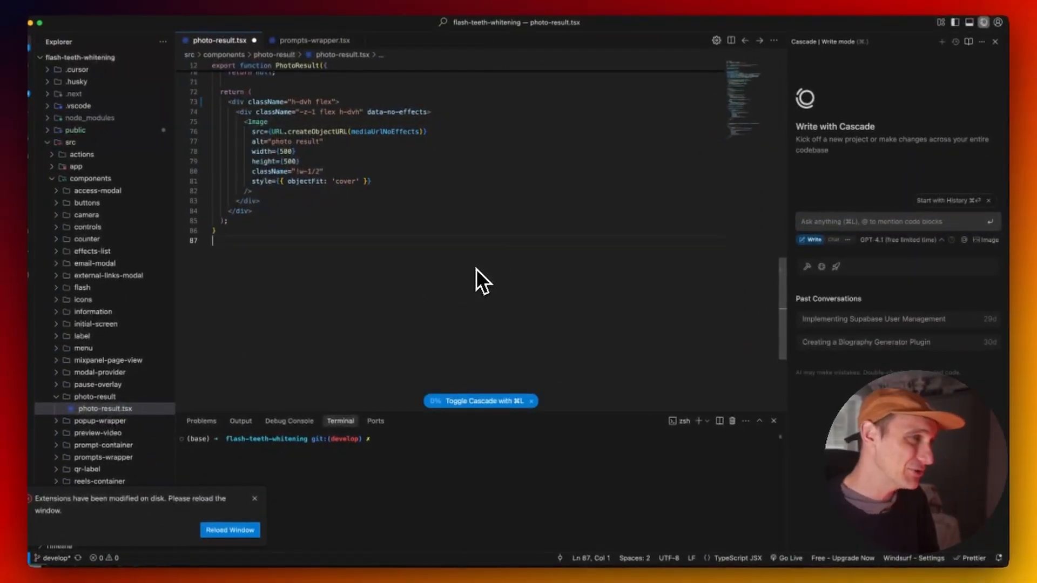
pyautogui.moveTo(143, 343)
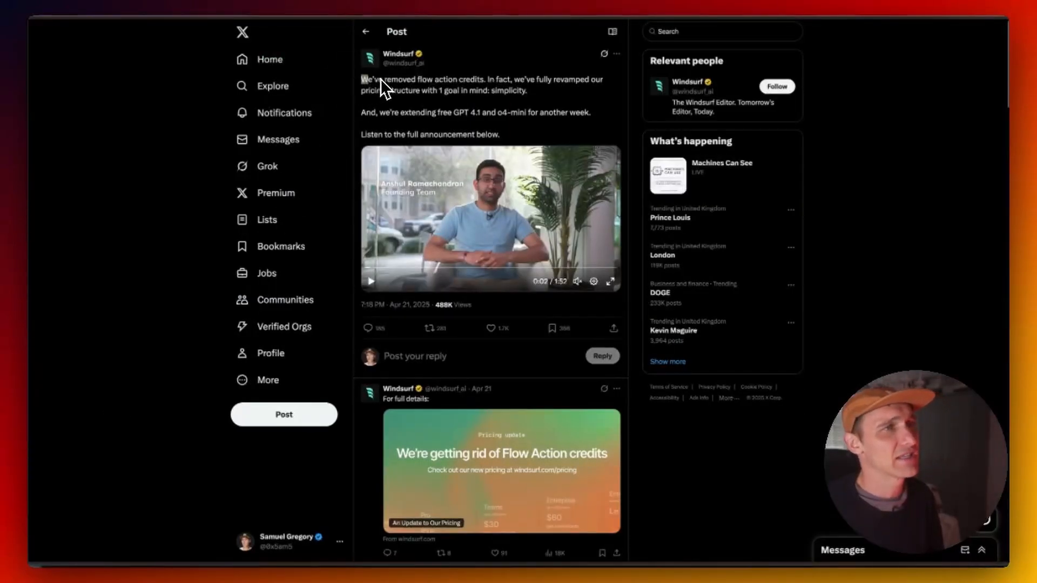
# Step: Select the tweet sentence announcing flow action credits have been removed
pyautogui.moveTo(363, 79); pyautogui.dragTo(483, 78)
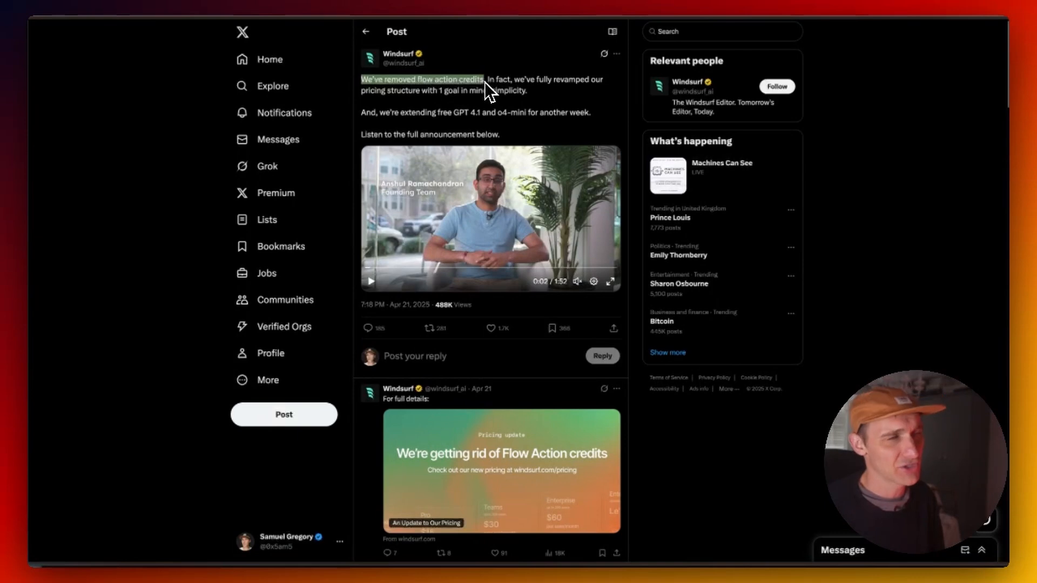
pyautogui.scroll(-3)
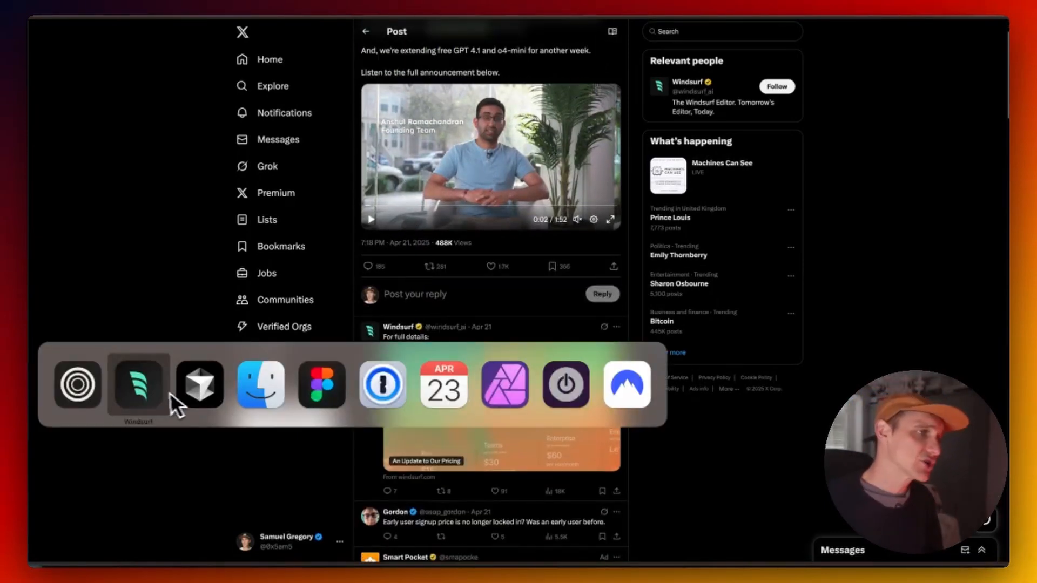
pyautogui.click(139, 386)
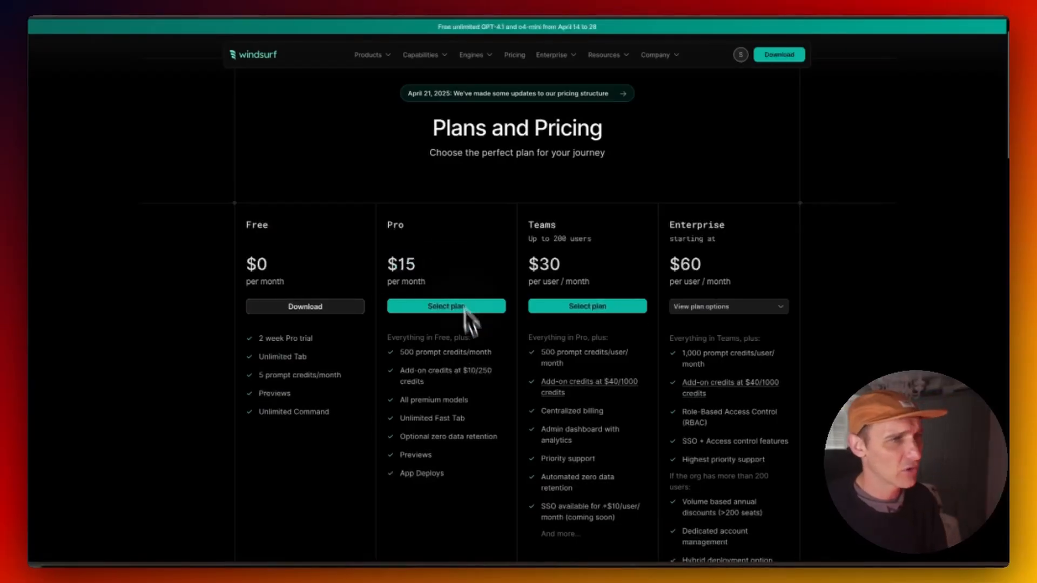
# Step: Highlight the '500' in the Pro plan's prompt credits per month
pyautogui.doubleClick(445, 352)
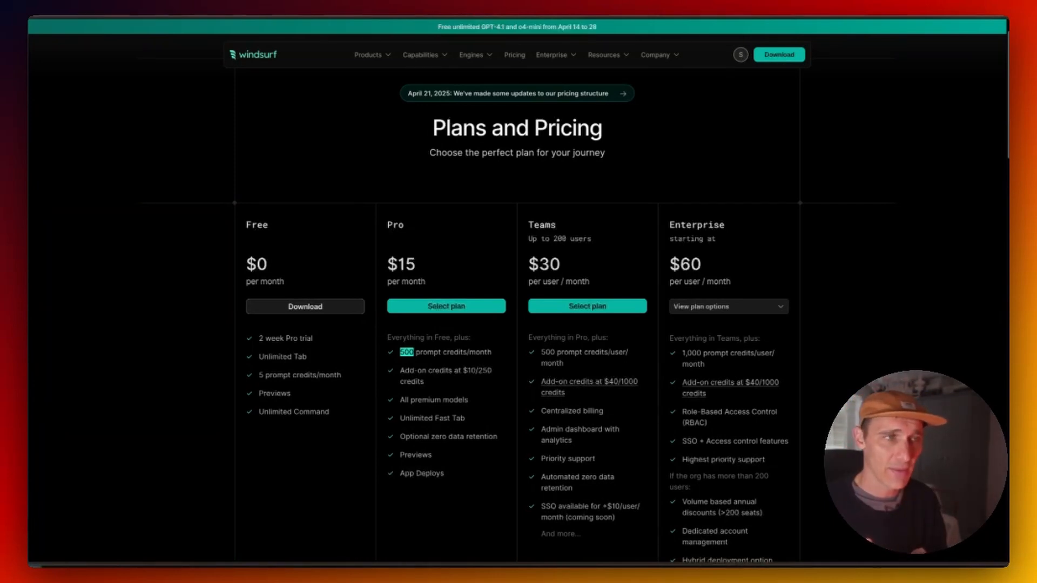
pyautogui.moveTo(403, 366)
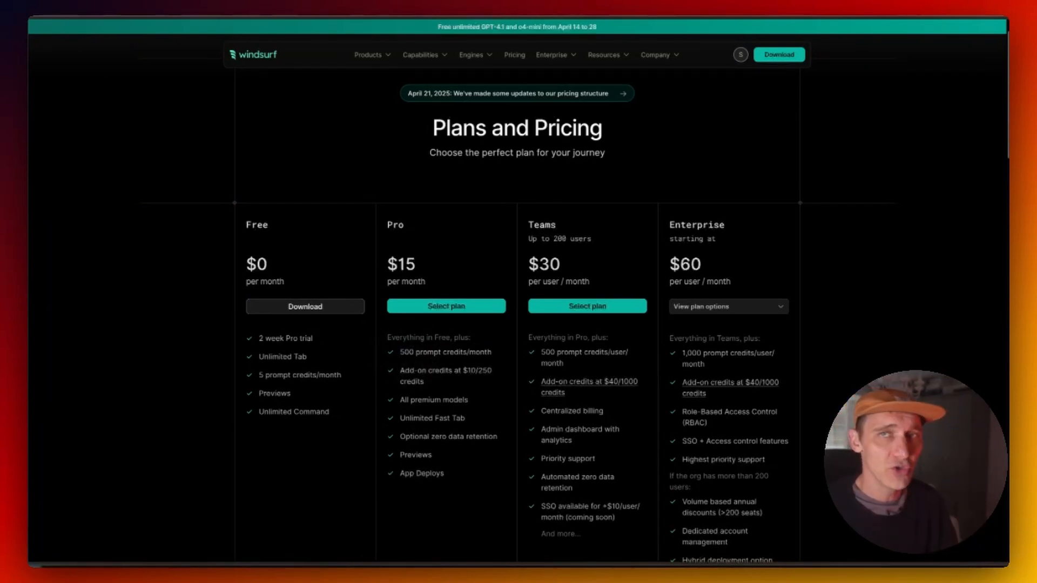
pyautogui.moveTo(72, 467)
pyautogui.write('cu')
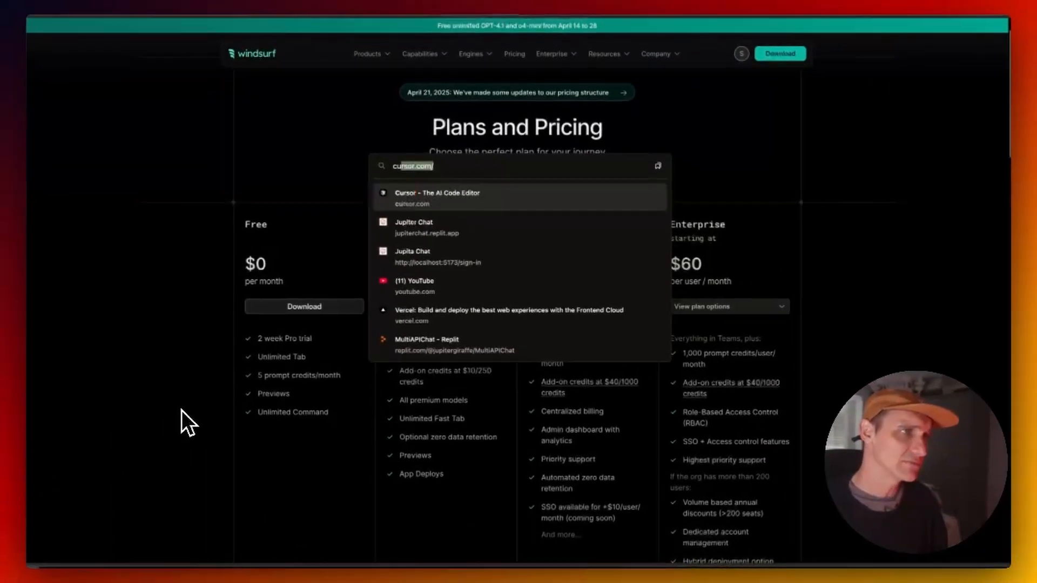
# Step: Go to cursor.com to reach Cursor's pricing with Pro at $20/month
pyautogui.click(436, 198)
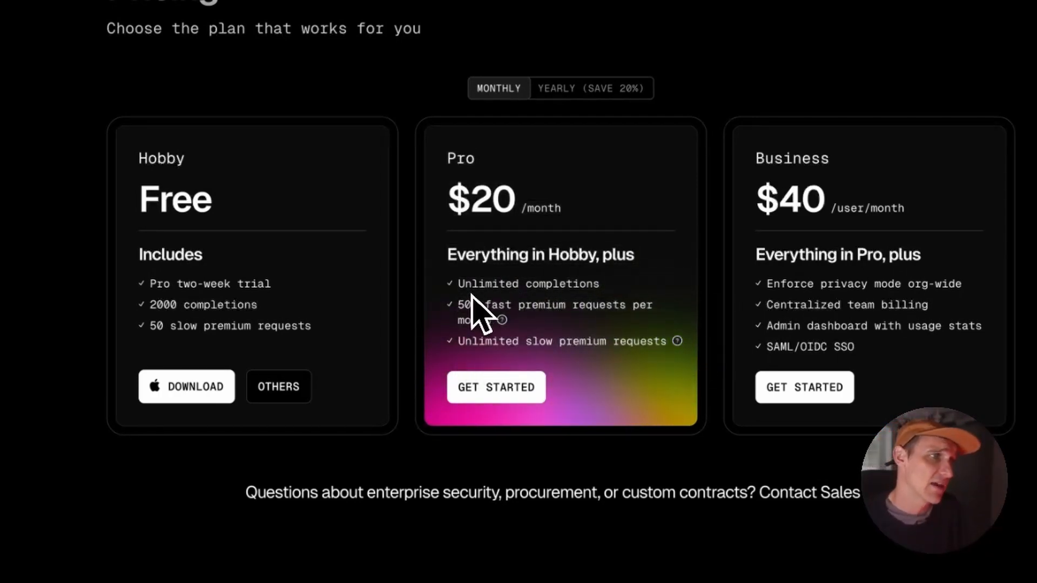
pyautogui.moveTo(646, 370)
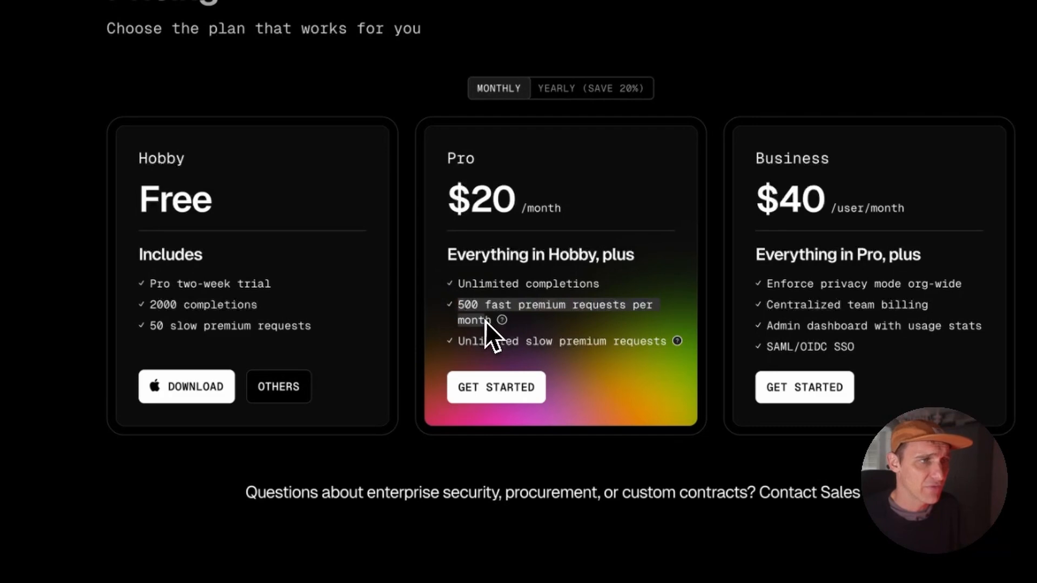
pyautogui.moveTo(502, 320)
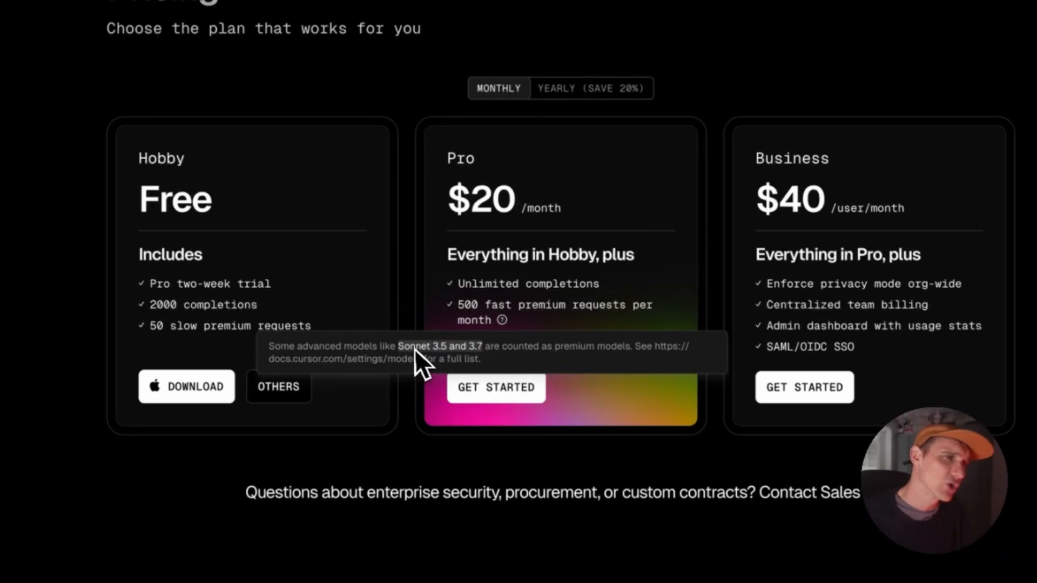
pyautogui.moveTo(569, 305)
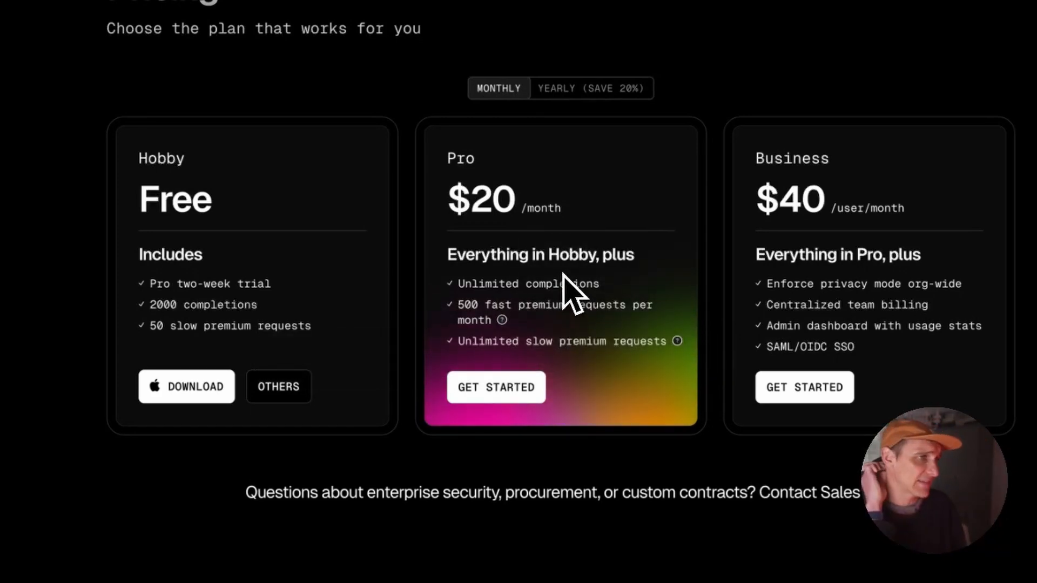
pyautogui.moveTo(517, 352)
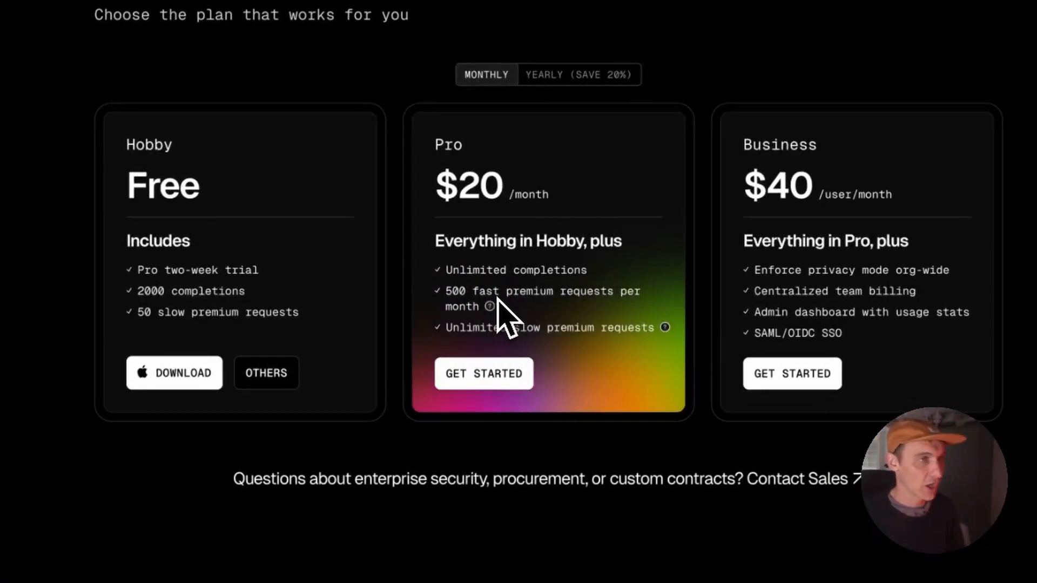
pyautogui.moveTo(488, 307)
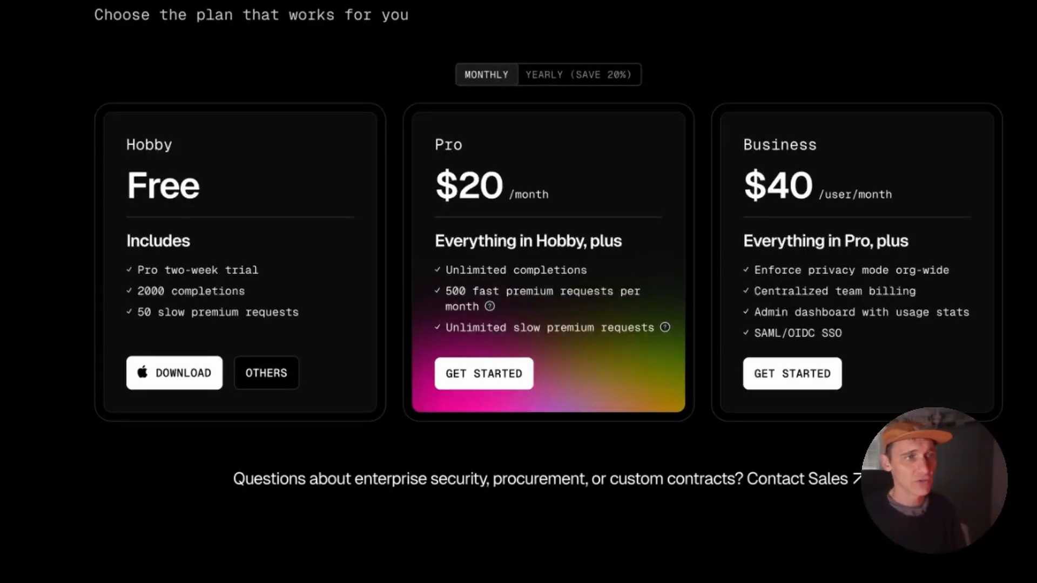
# Step: Toggle yearly billing so Pro shows $16/month and Business $32/user/month
pyautogui.click(576, 74)
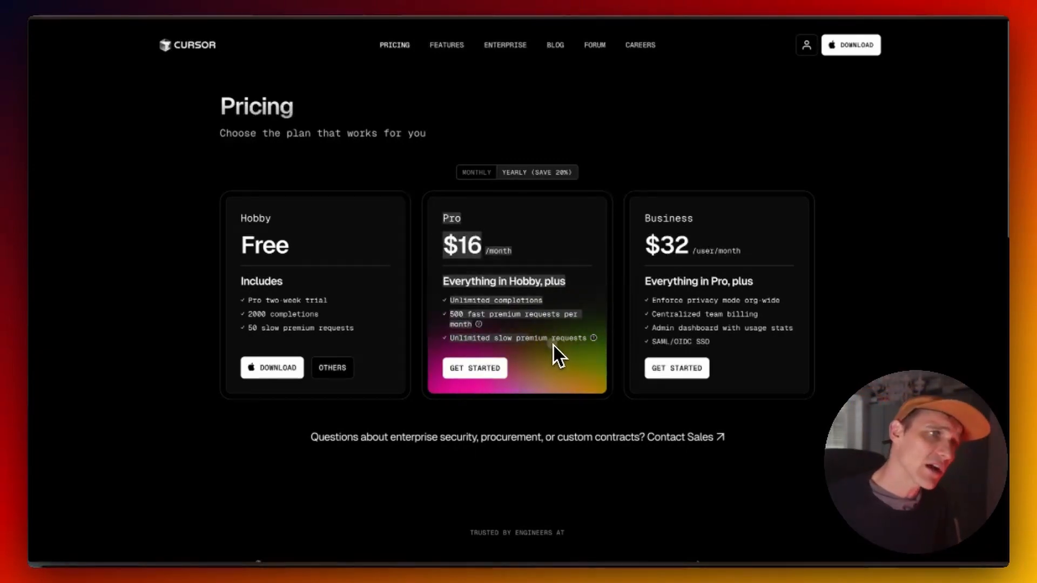
pyautogui.moveTo(589, 346)
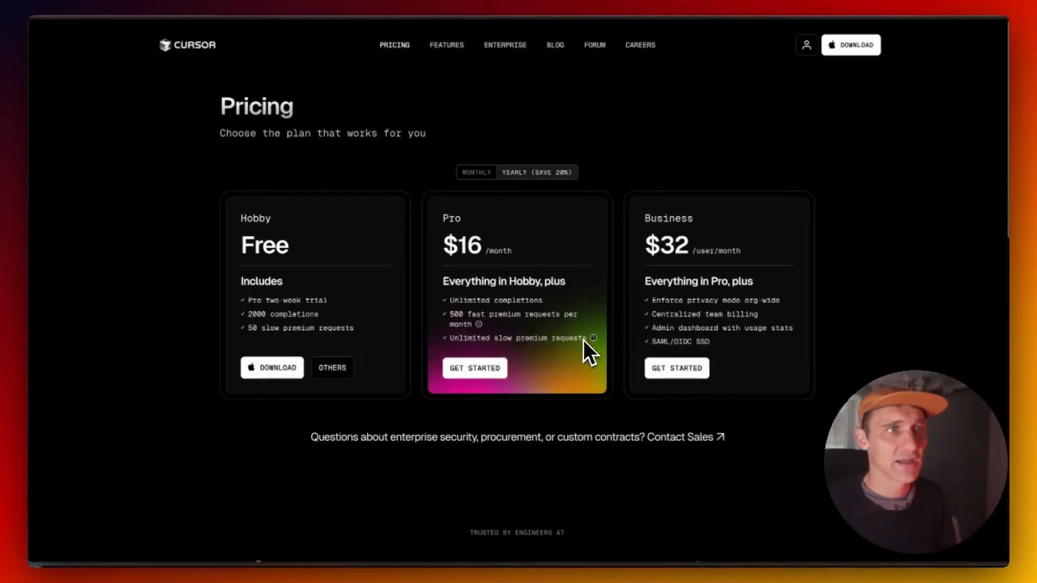
pyautogui.moveTo(594, 338)
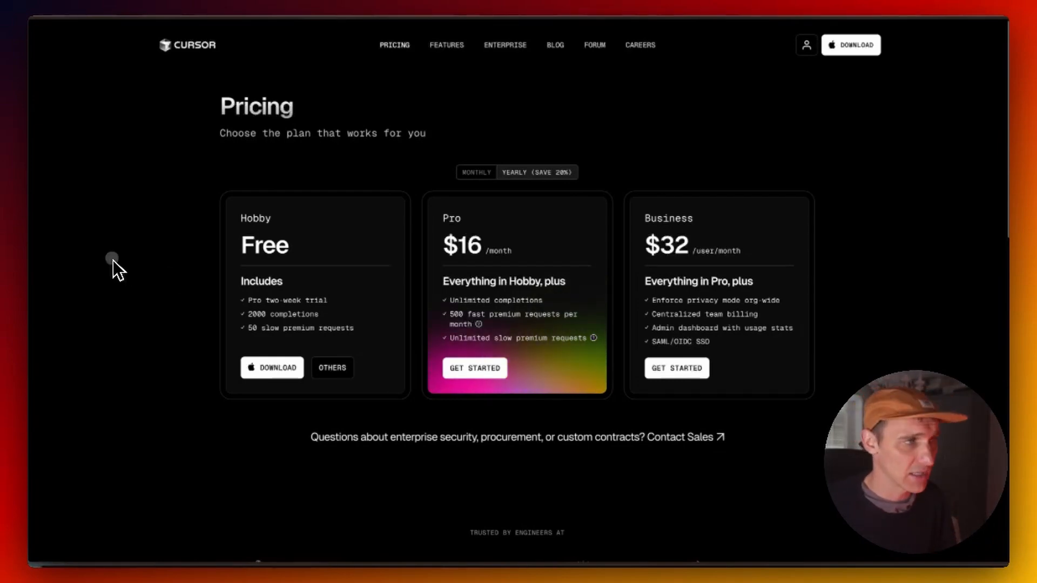
pyautogui.moveTo(325, 157)
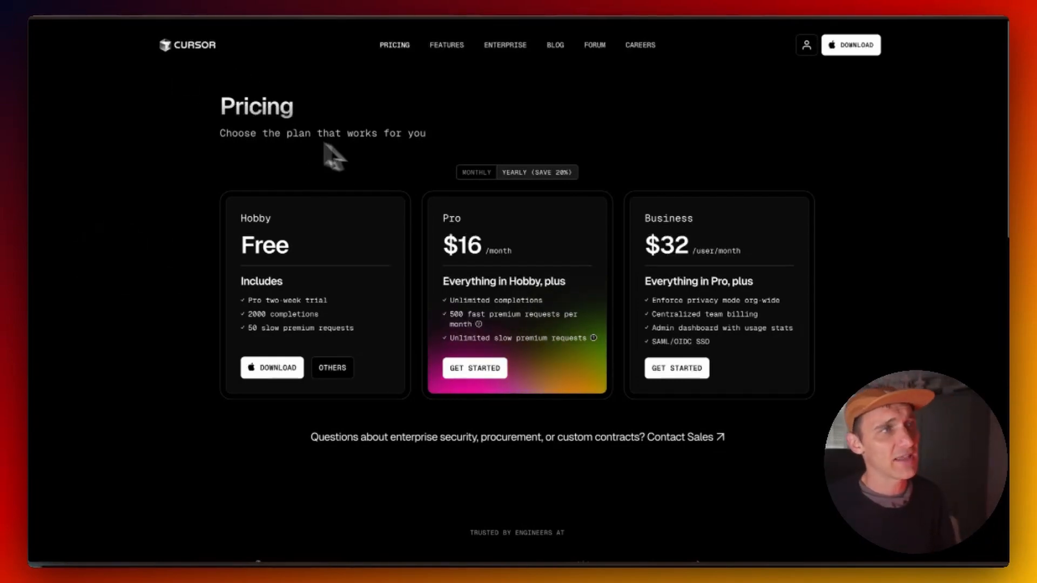
pyautogui.moveTo(169, 322)
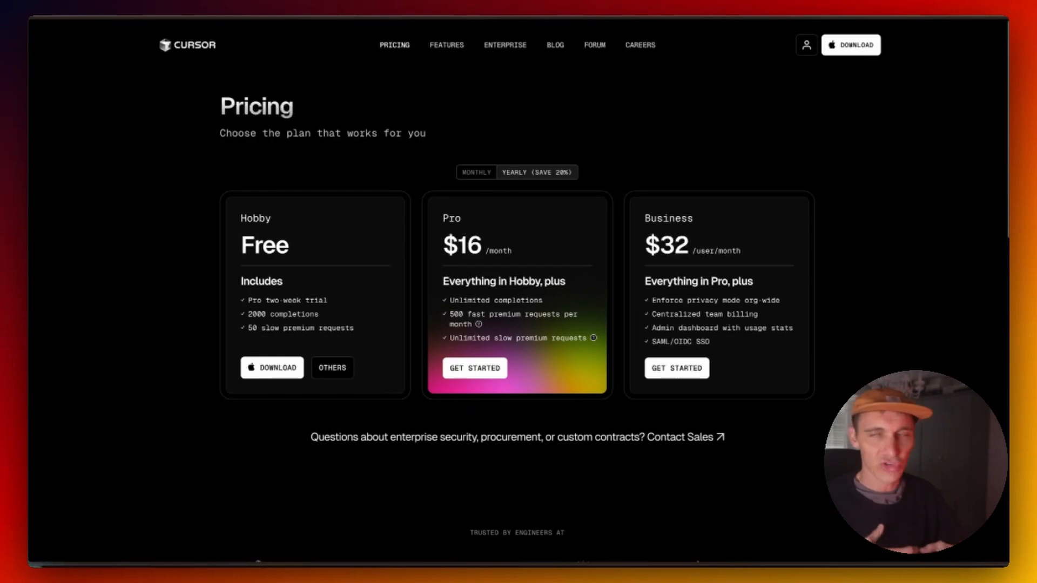
pyautogui.moveTo(157, 333)
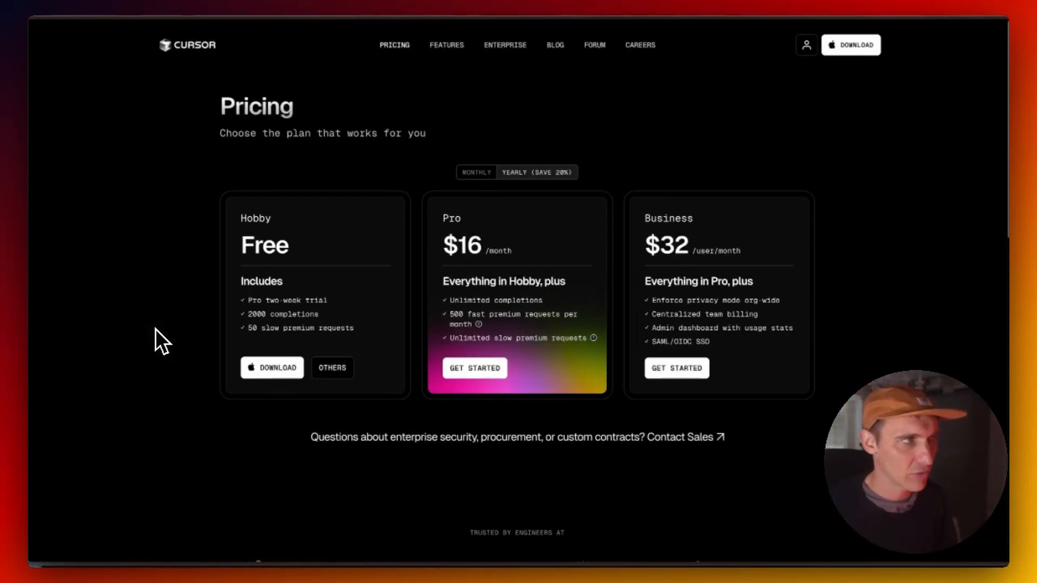
pyautogui.moveTo(168, 305)
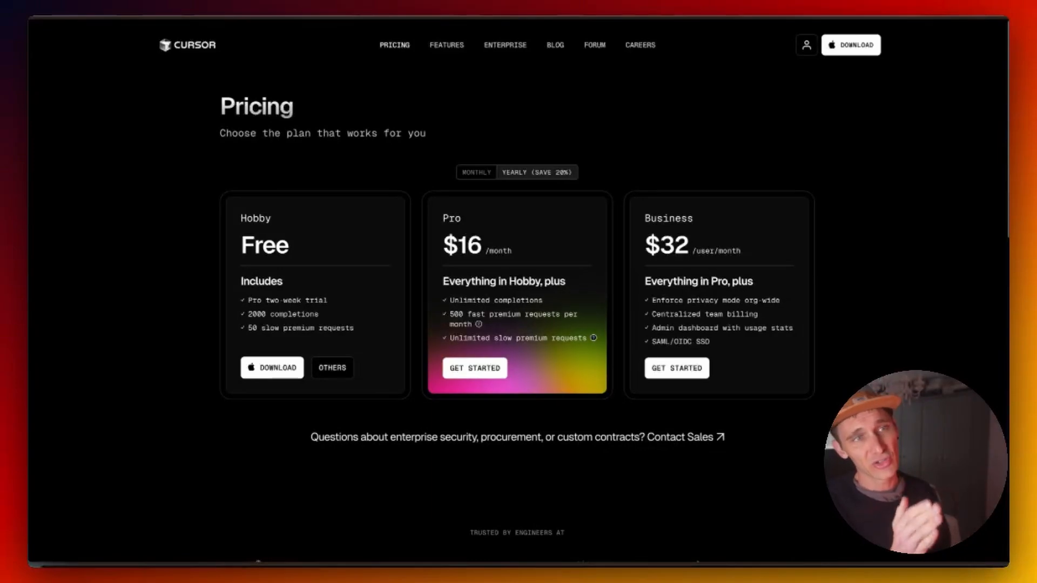
pyautogui.moveTo(530, 243)
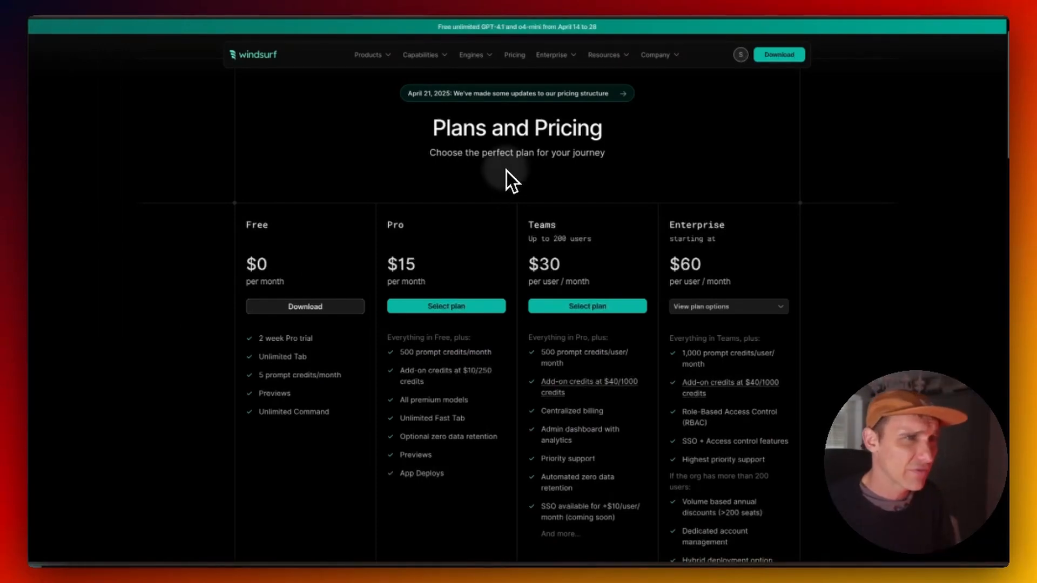
pyautogui.moveTo(408, 285)
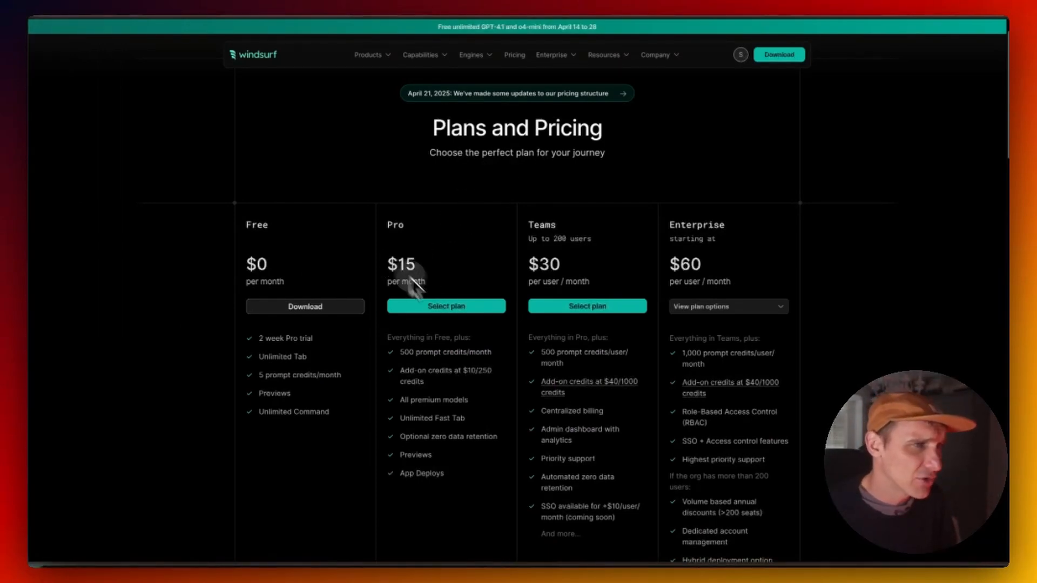
# Step: Glance at Windsurf's $15 Pro price, then return to the Cursor pricing tab
pyautogui.click(446, 306)
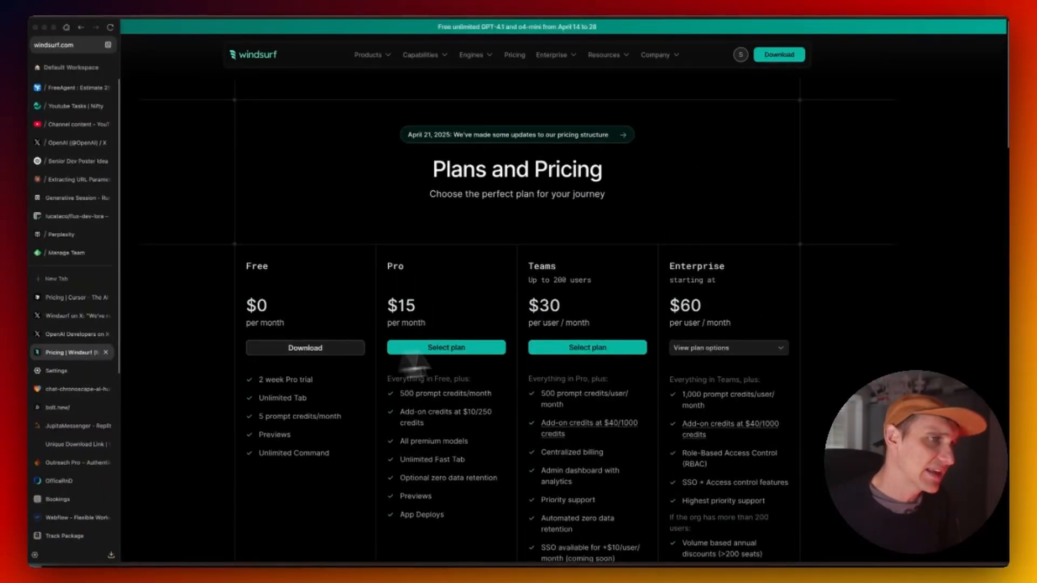
pyautogui.click(70, 297)
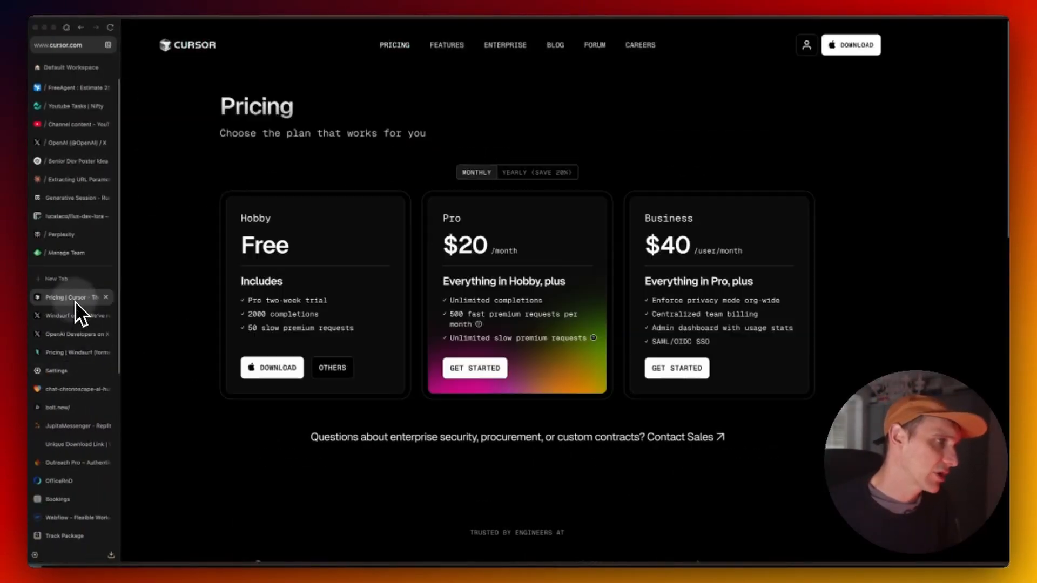
# Step: Re-enable yearly billing so Cursor Pro reads $16/month again
pyautogui.click(537, 172)
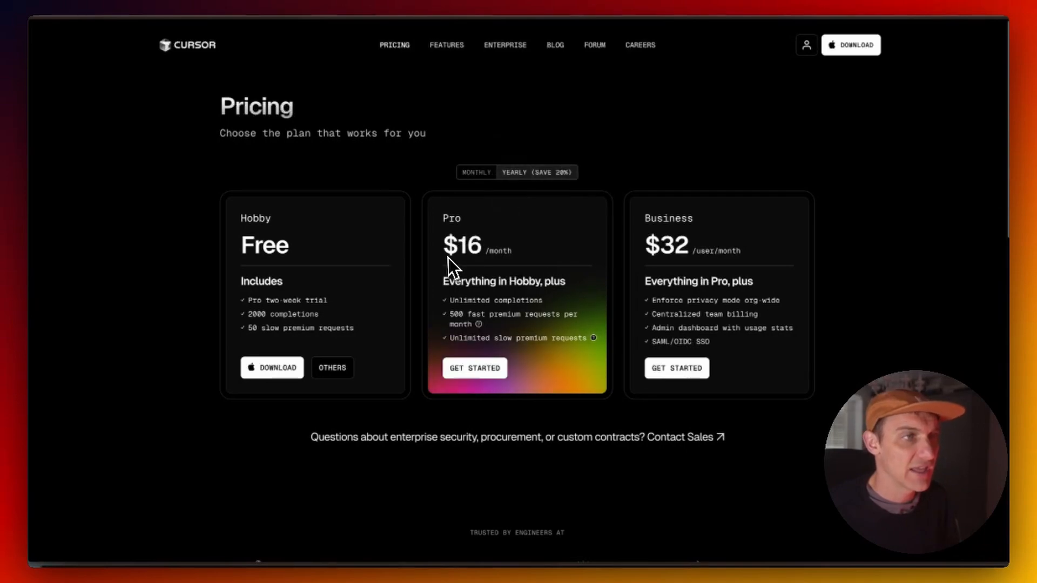
pyautogui.moveTo(538, 242)
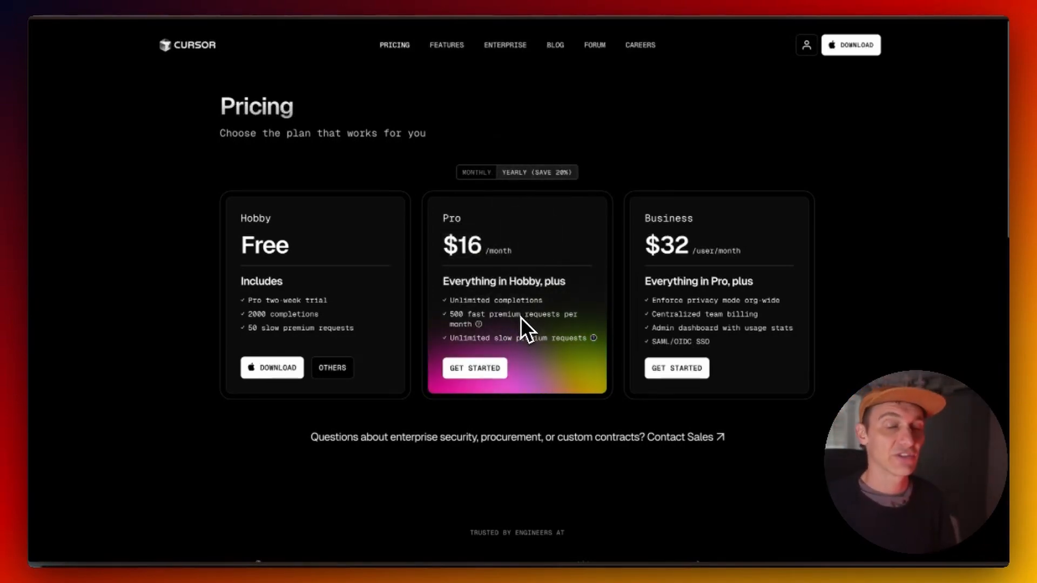
pyautogui.moveTo(496, 330)
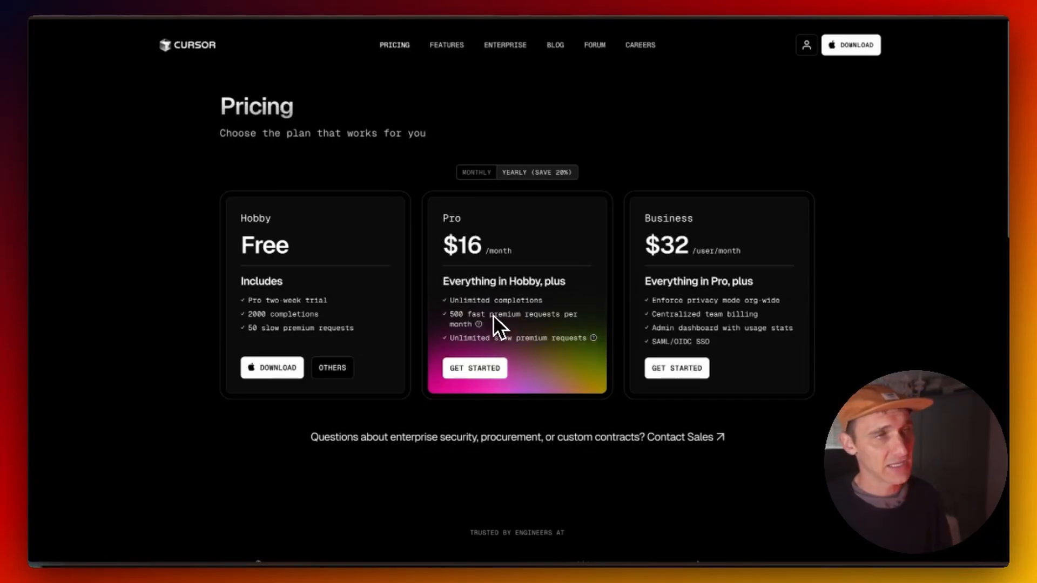